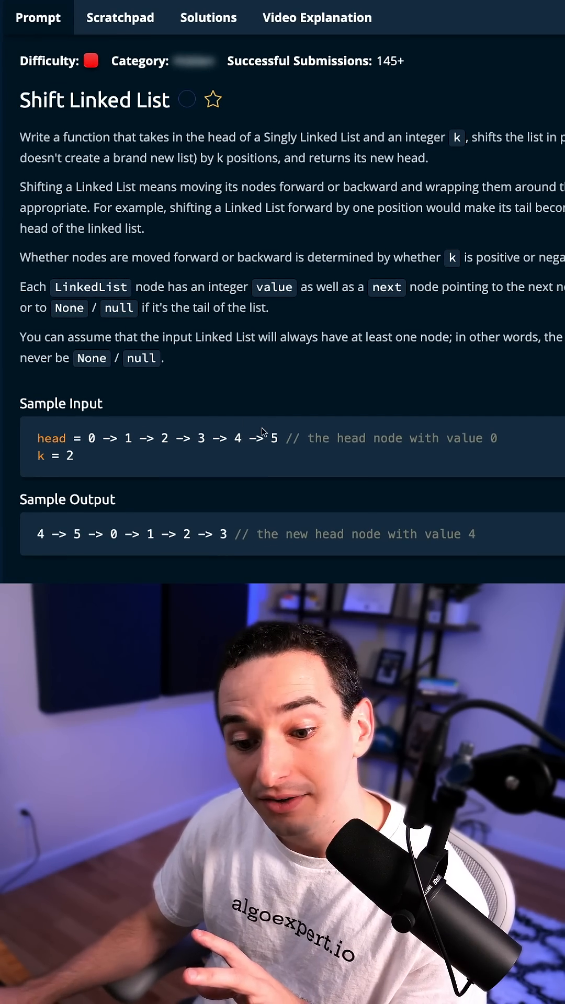
Highlight the sample input list and node 0 in the sample output to trace the shift.
drag(39, 439, 276, 438)
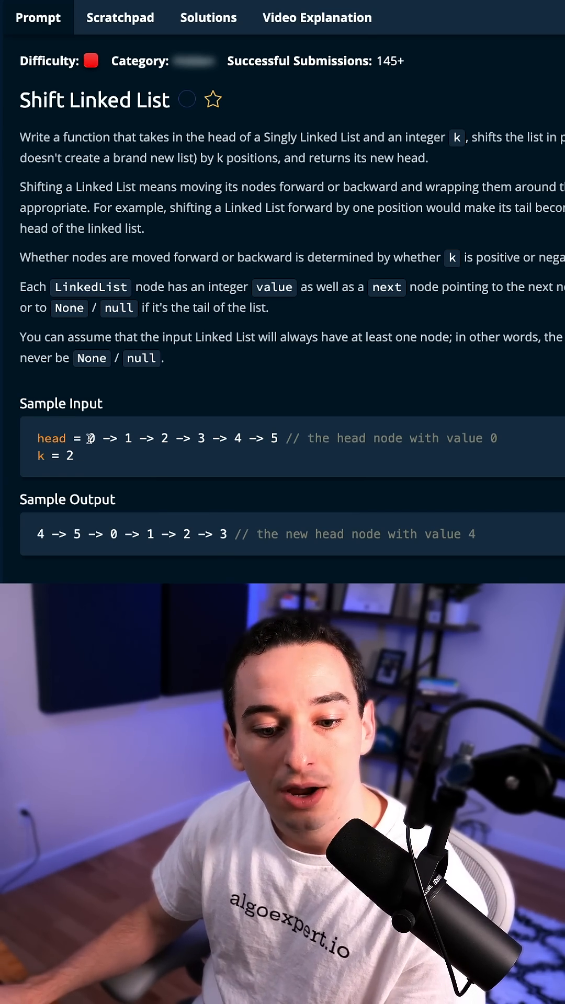
mouse_move(155, 438)
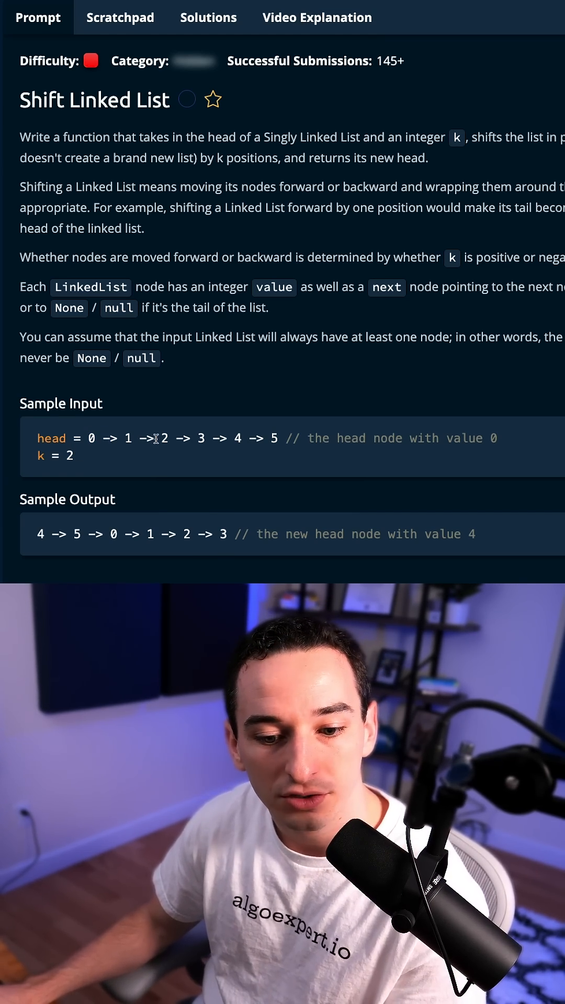
double_click(165, 439)
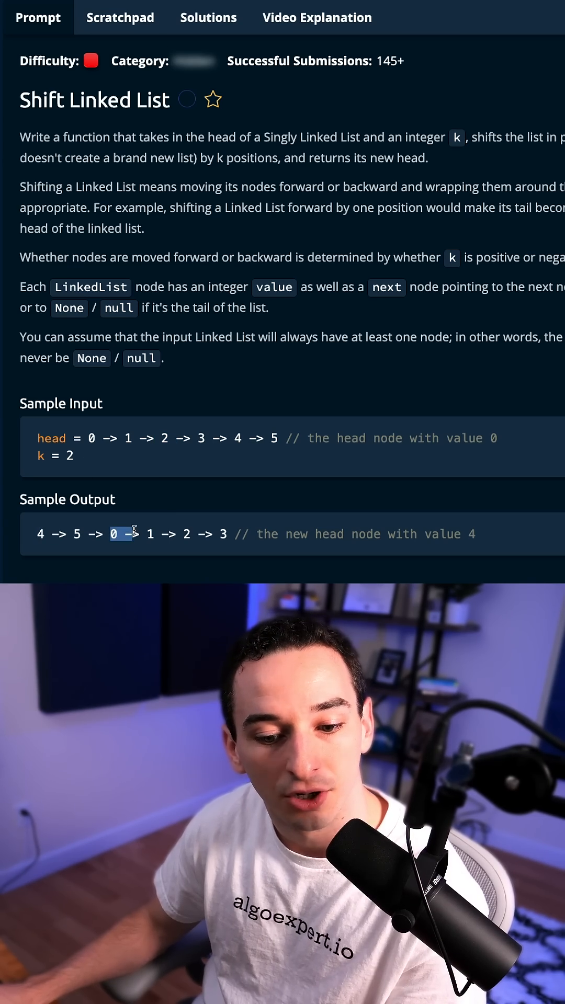
drag(114, 534, 226, 534)
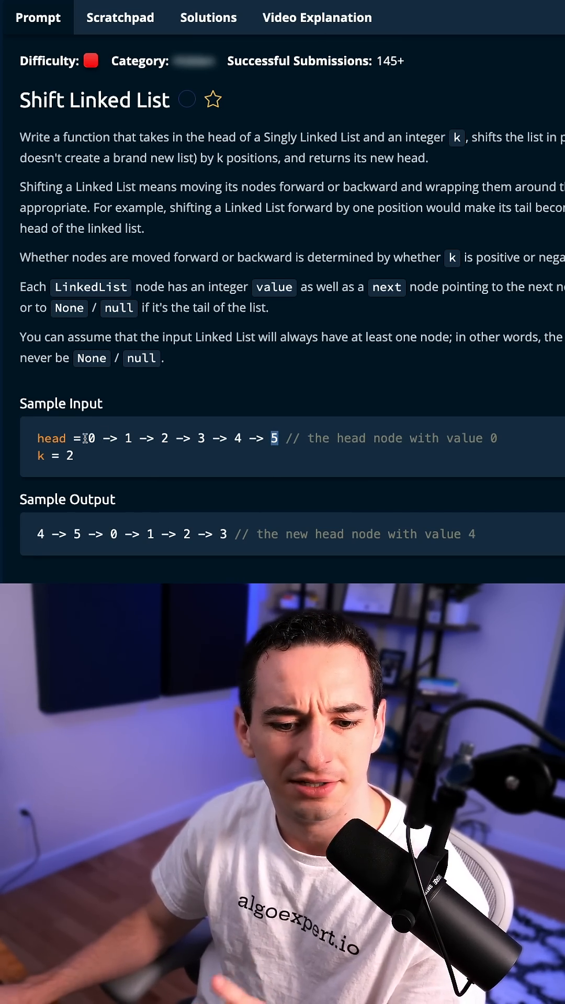
Highlight tail node 5 and node 3 in the sample input, then switch to the Python solution.
drag(87, 438, 282, 438)
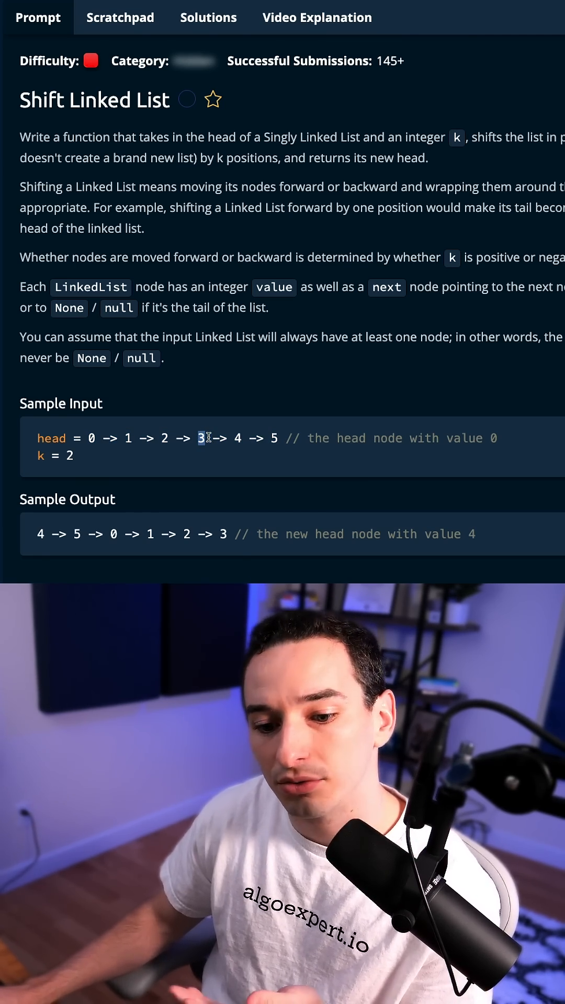
drag(200, 438, 289, 438)
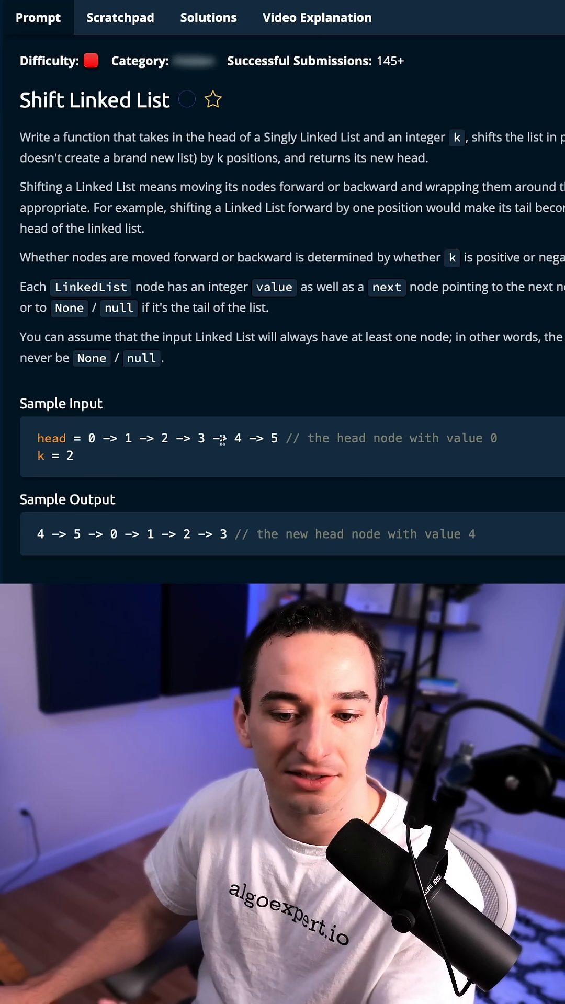
double_click(200, 438)
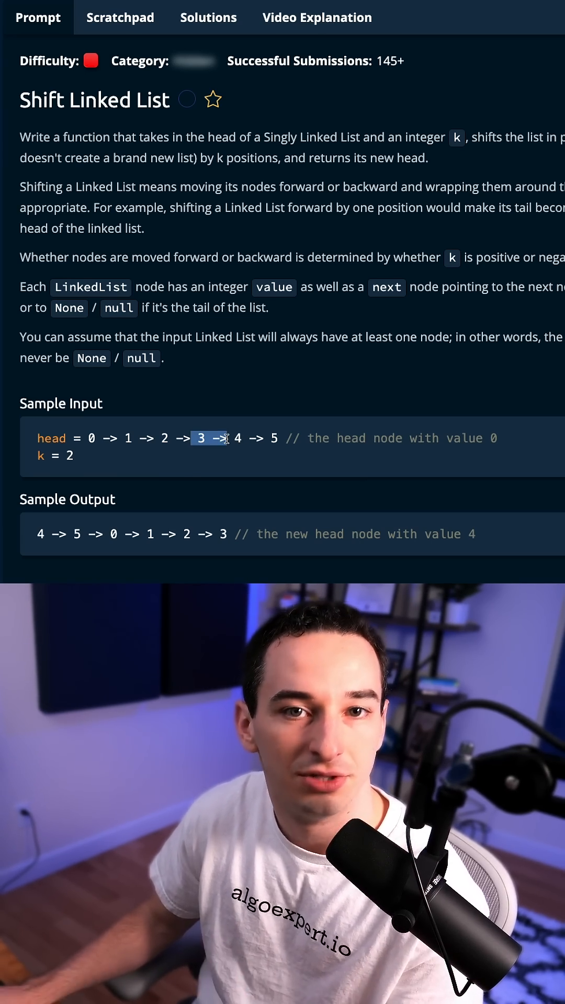
click(223, 17)
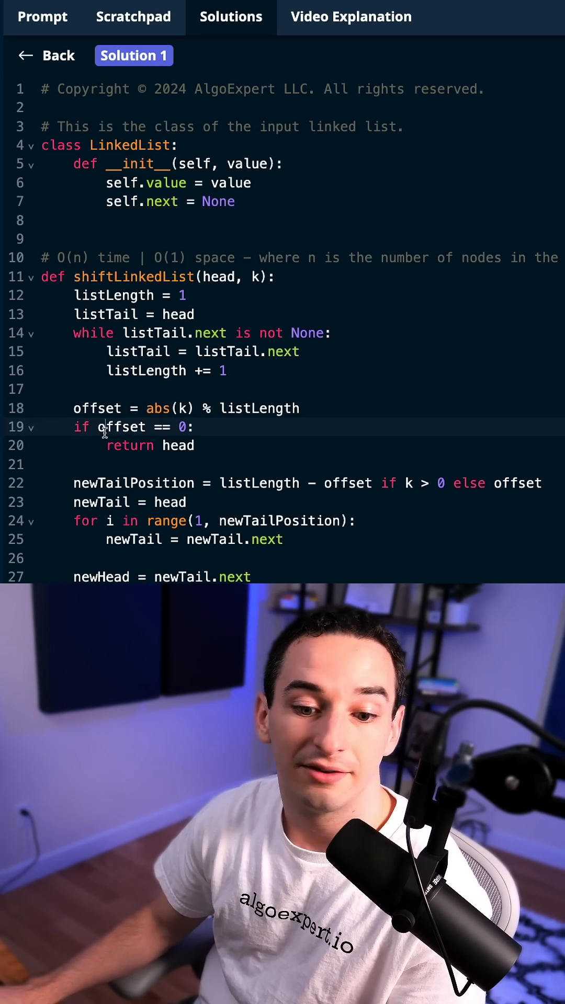
mouse_move(254, 423)
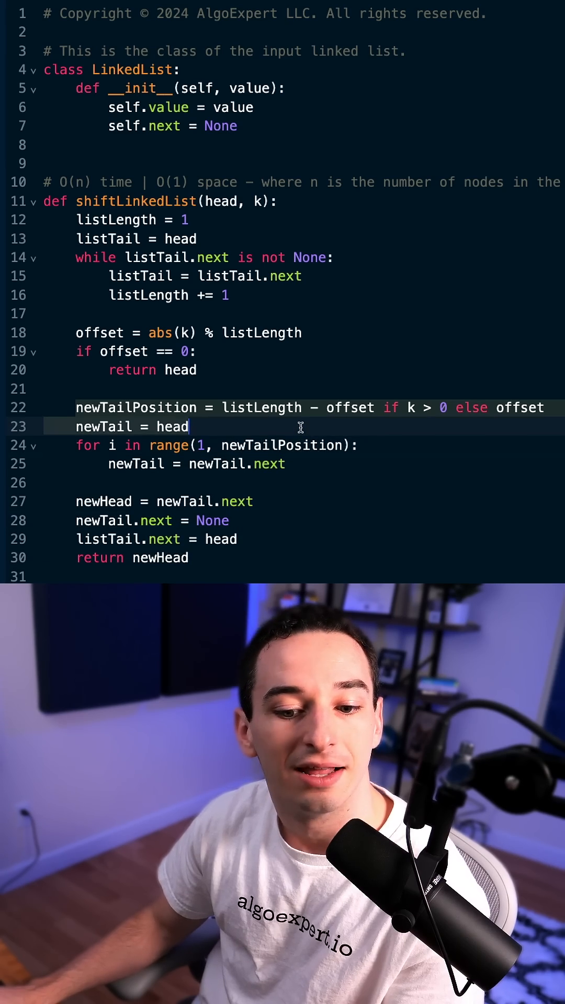
click(221, 408)
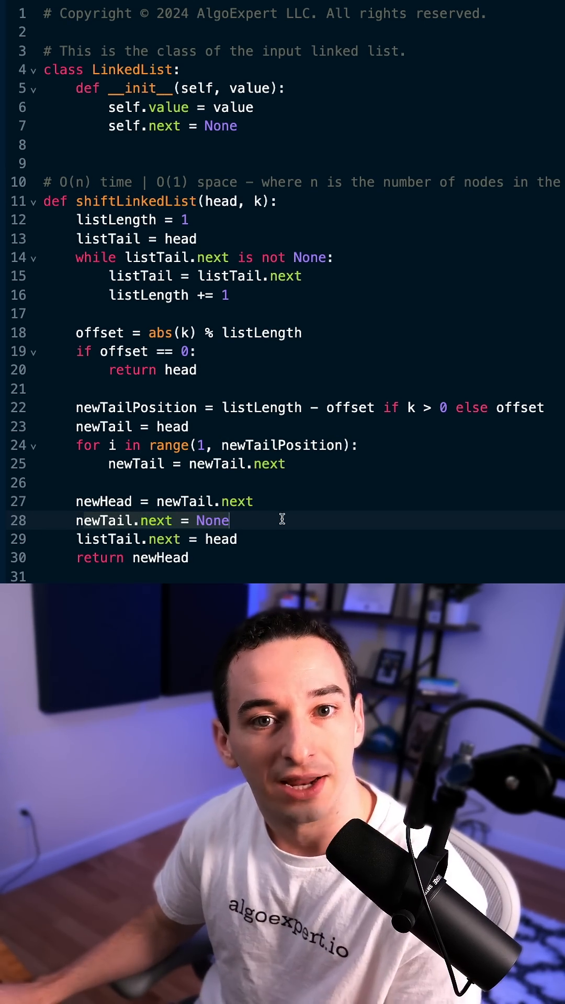
mouse_move(84, 519)
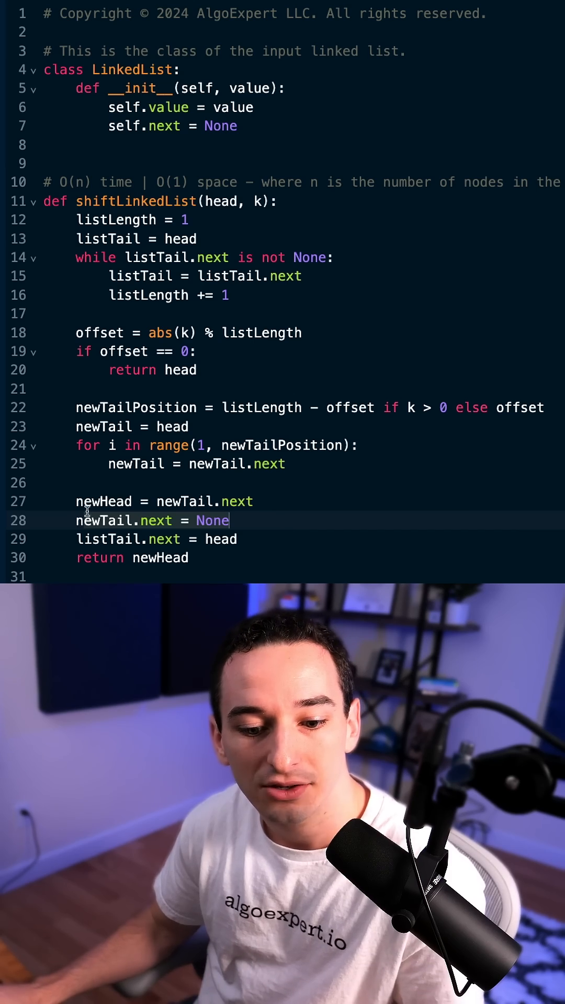